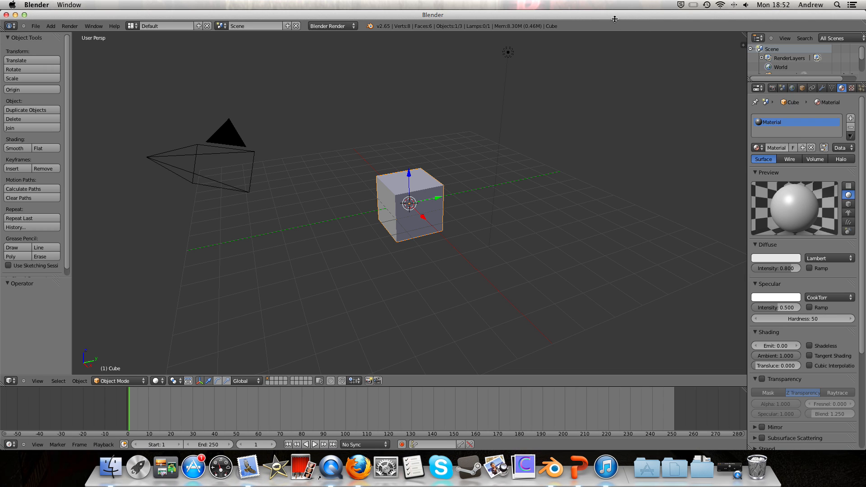
mouse_move(427, 181)
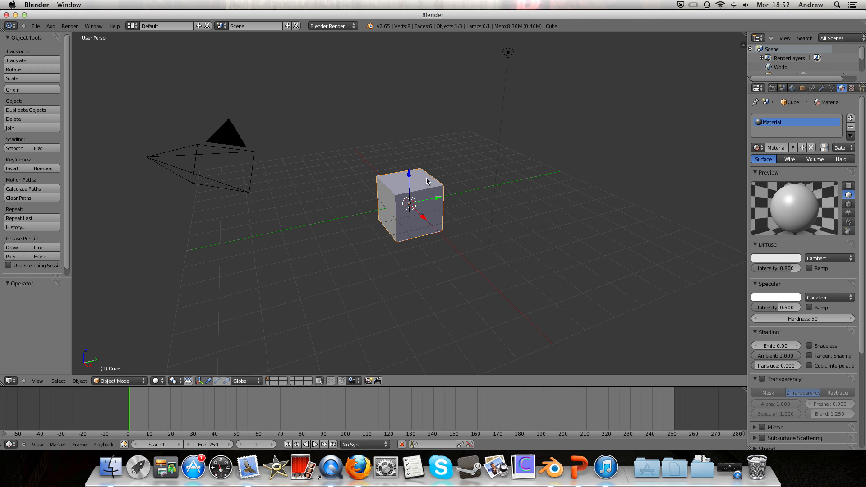
mouse_move(391, 154)
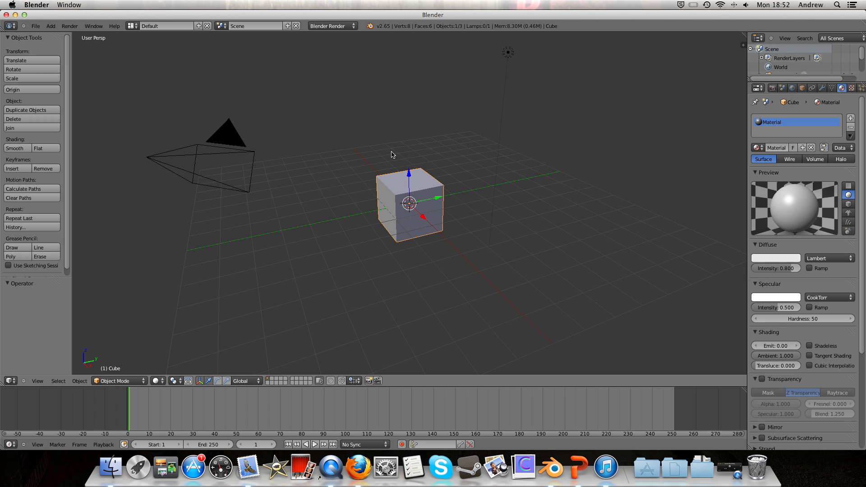
mouse_move(507, 156)
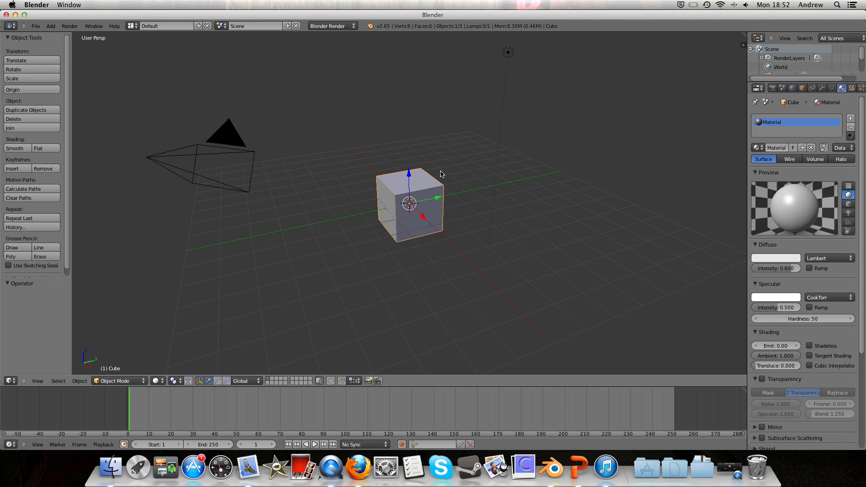
mouse_move(467, 151)
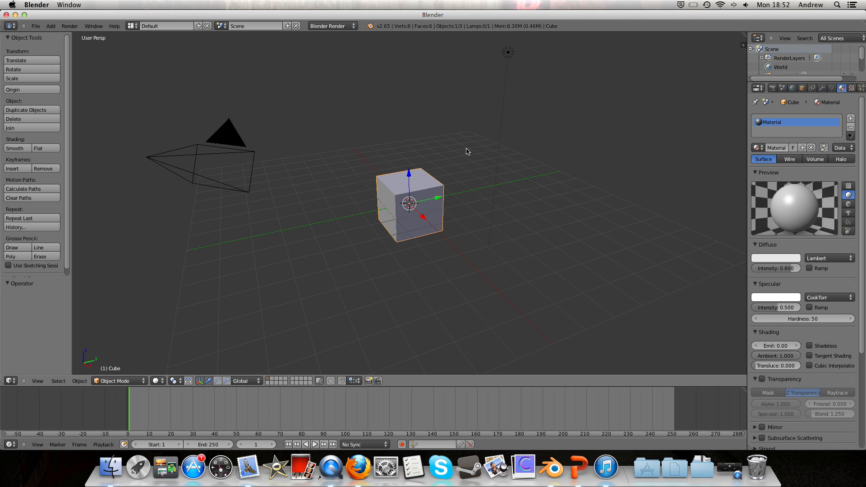
mouse_move(504, 183)
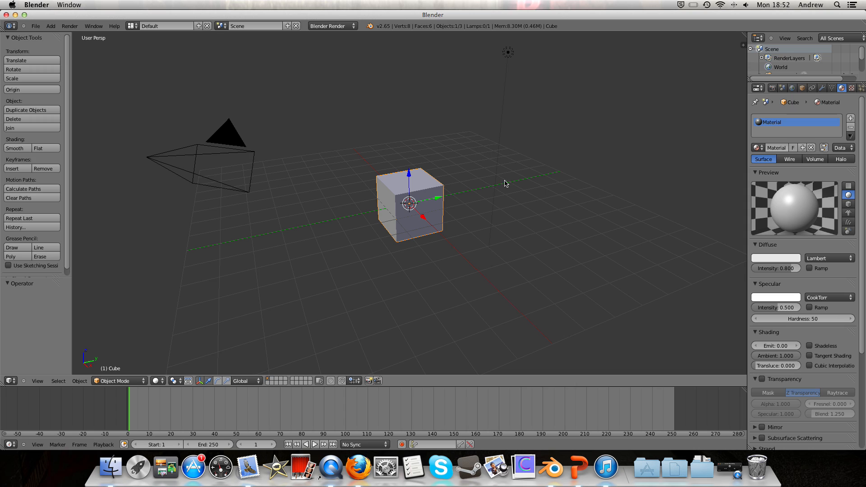
mouse_move(502, 142)
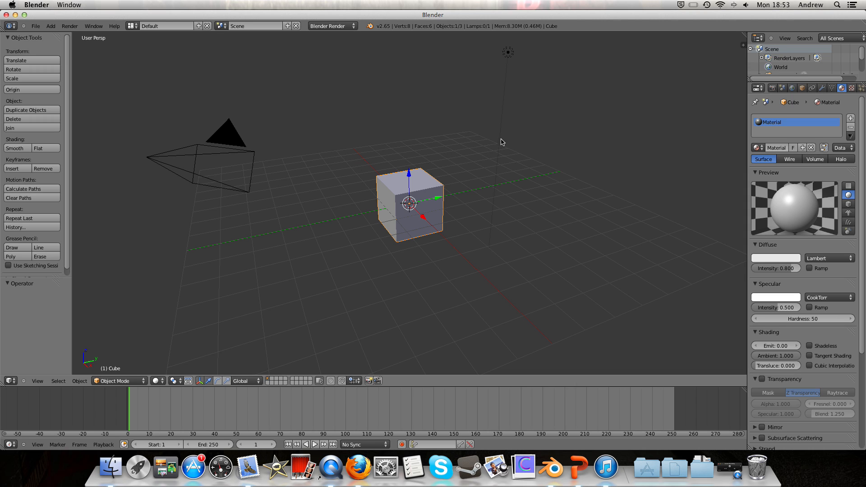
mouse_move(434, 134)
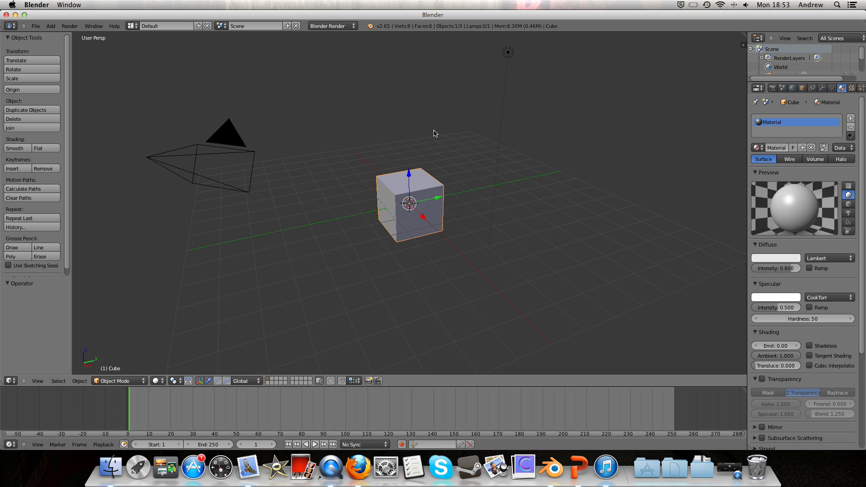
mouse_move(357, 187)
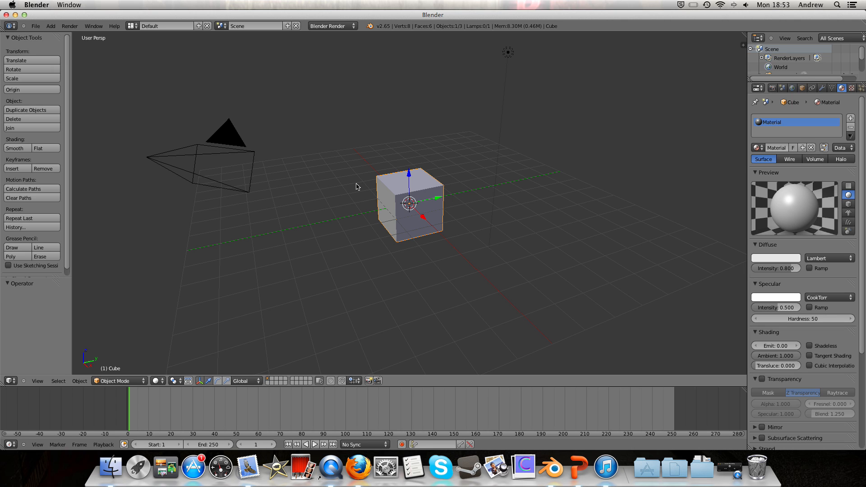
mouse_move(436, 119)
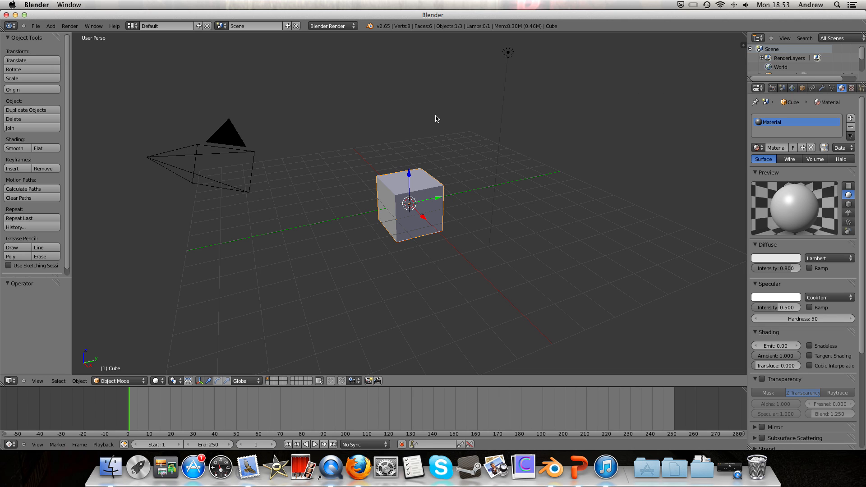
mouse_move(408, 117)
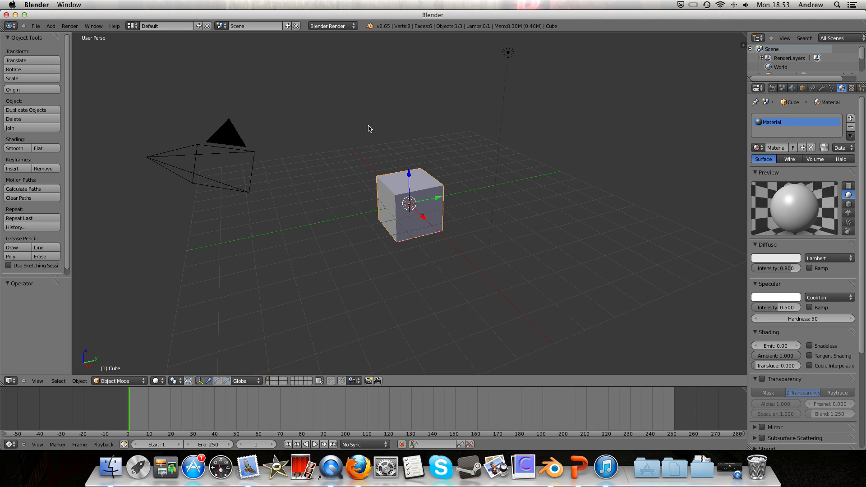
mouse_move(389, 123)
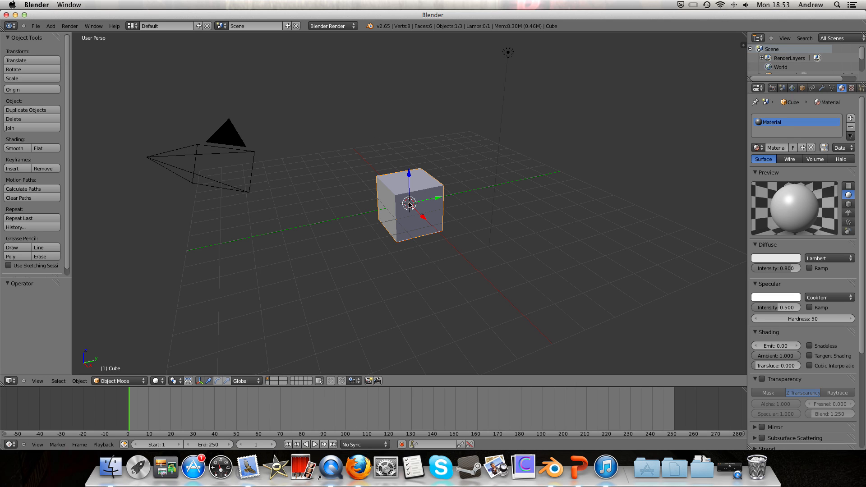
mouse_move(435, 198)
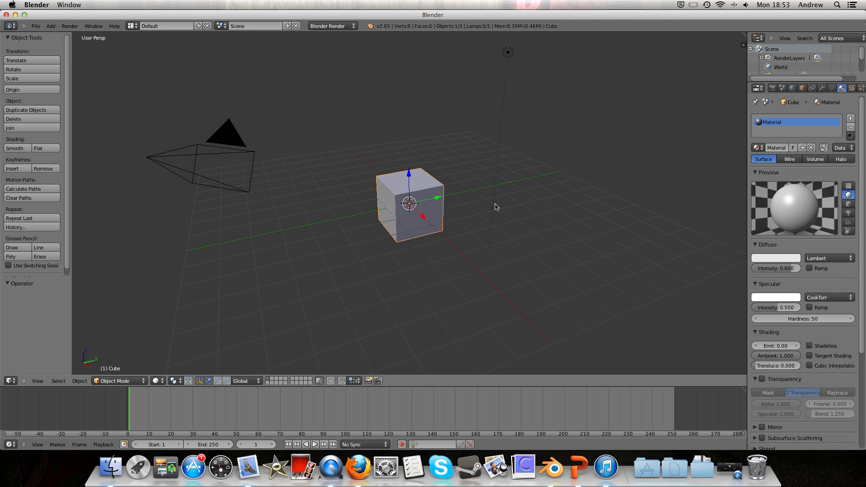
mouse_move(481, 124)
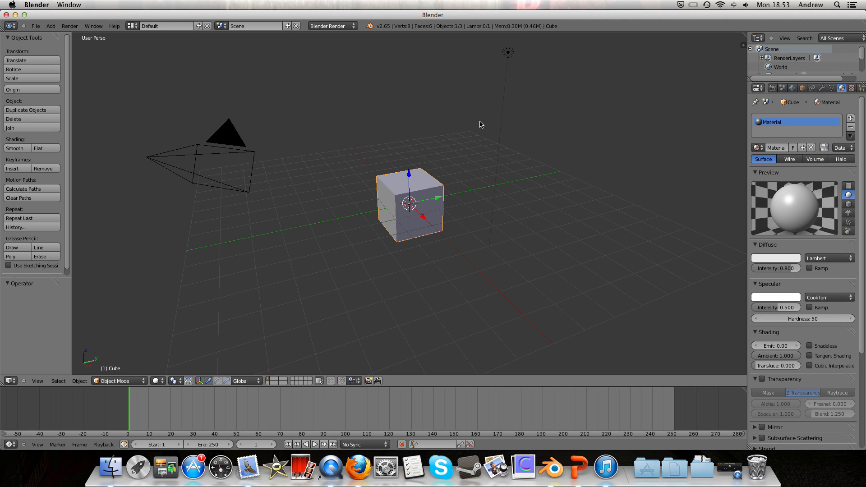
mouse_move(495, 126)
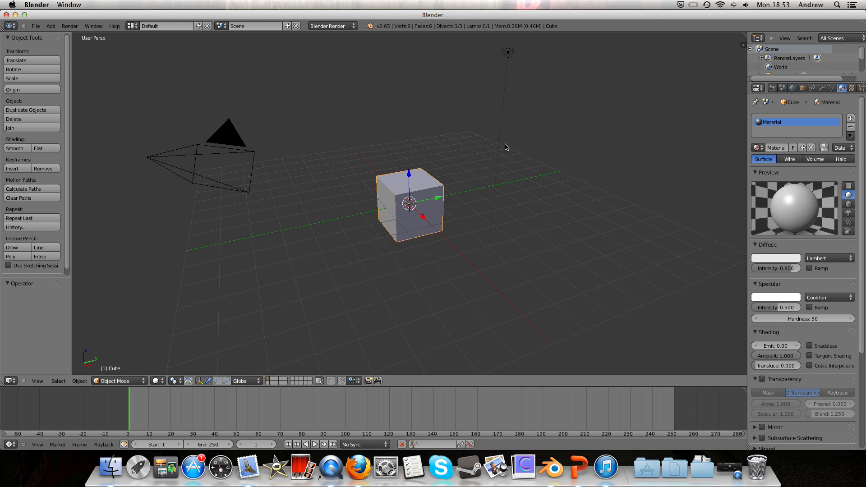
mouse_move(450, 159)
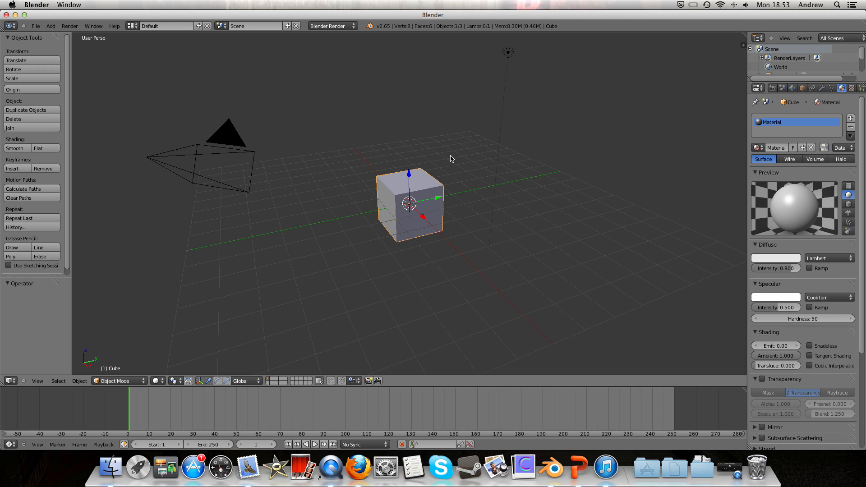
mouse_move(476, 159)
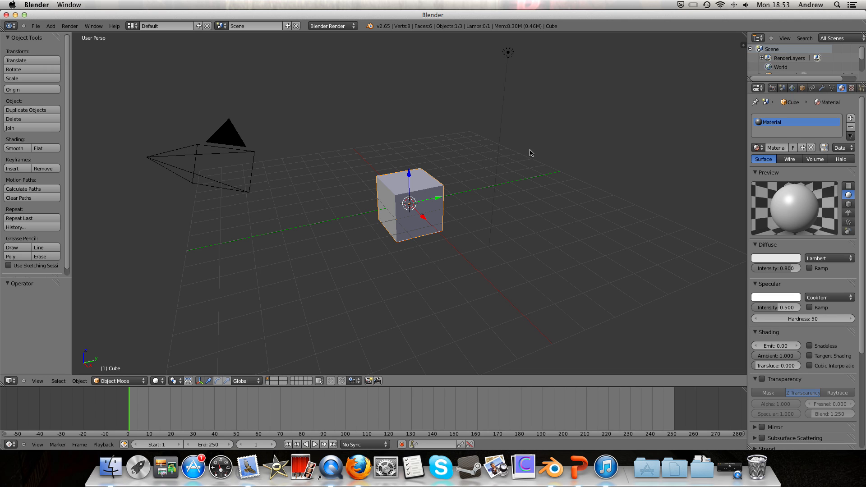
mouse_move(406, 105)
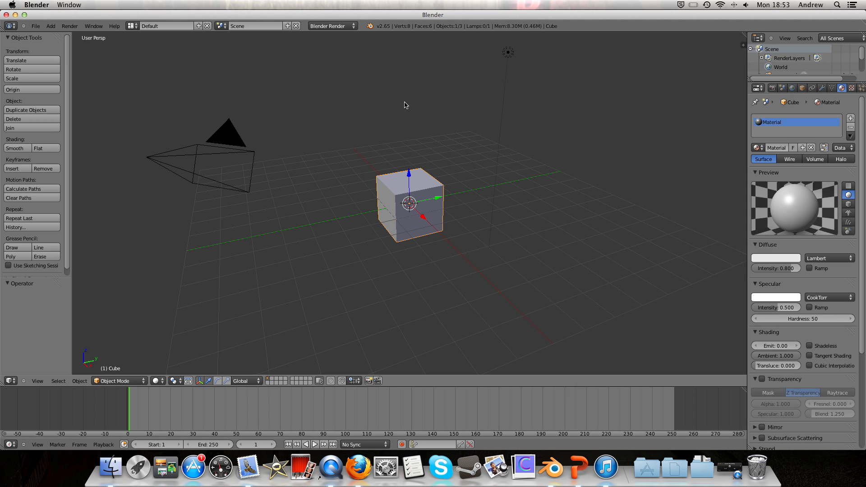
mouse_move(471, 137)
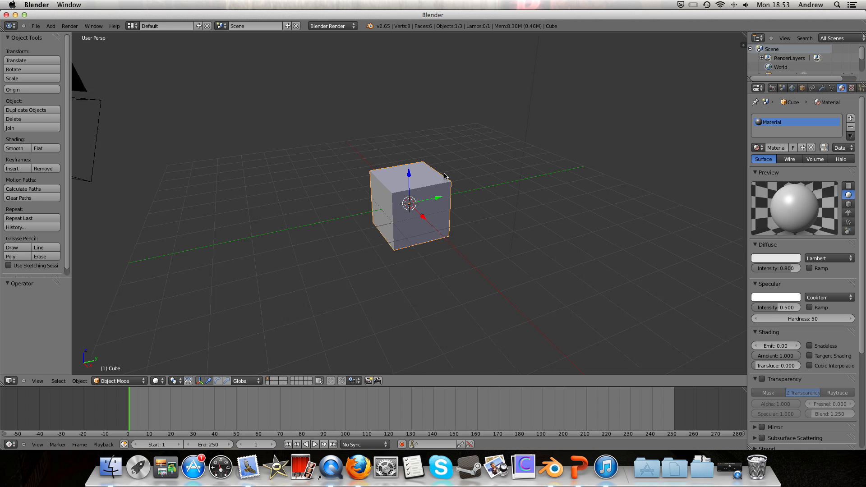
Step: Switch the cube from Object Mode to Edit Mode via the mode dropdown
left_click(115, 381)
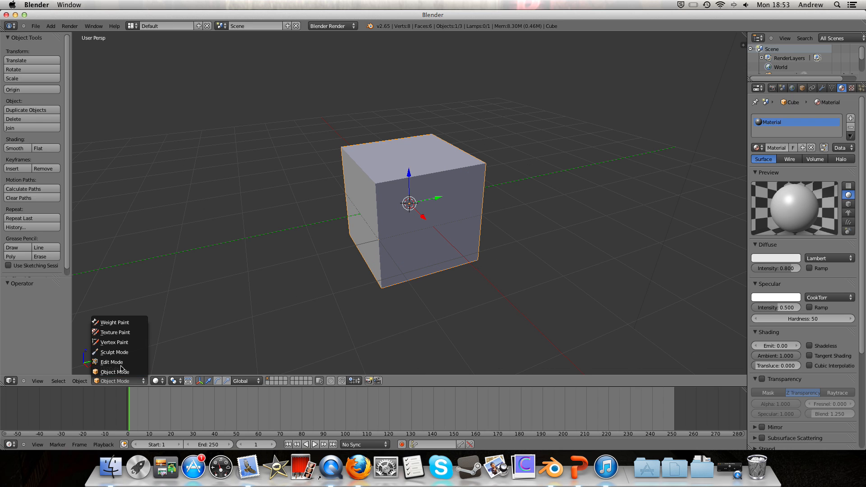
left_click(112, 362)
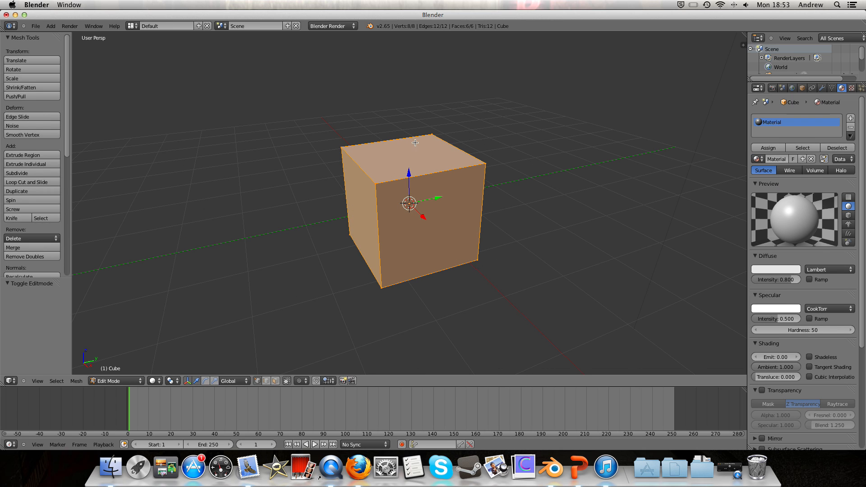
mouse_move(640, 76)
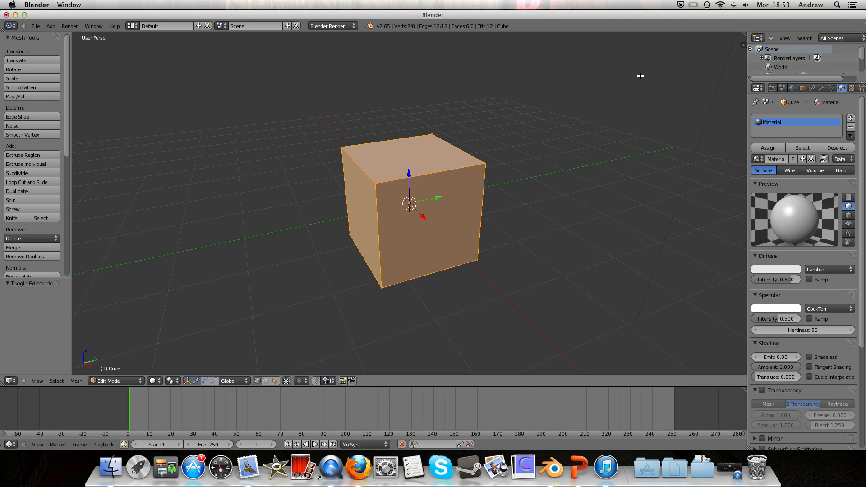
mouse_move(726, 80)
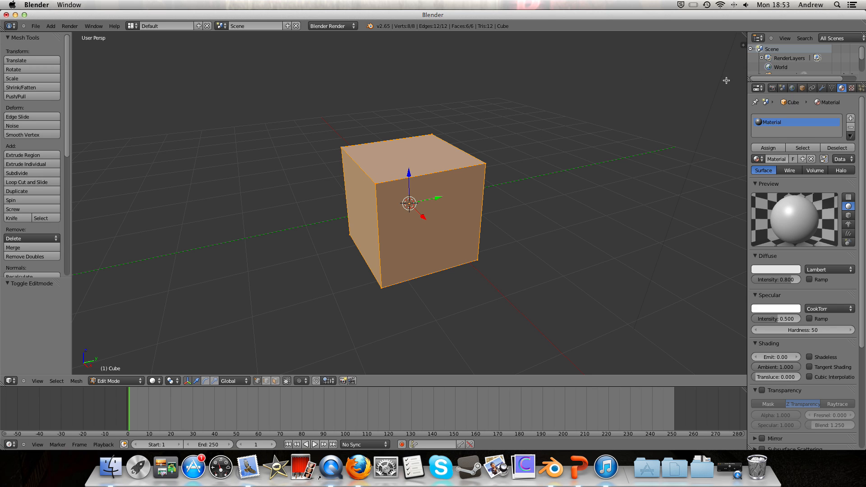
mouse_move(491, 114)
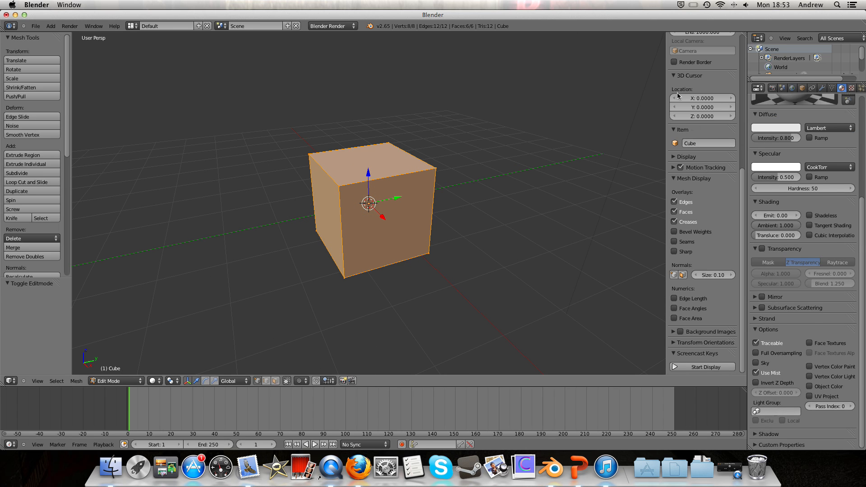
Step: Enable face normal display in the Mesh Display panel so cyan lines show on the cube
left_click(686, 75)
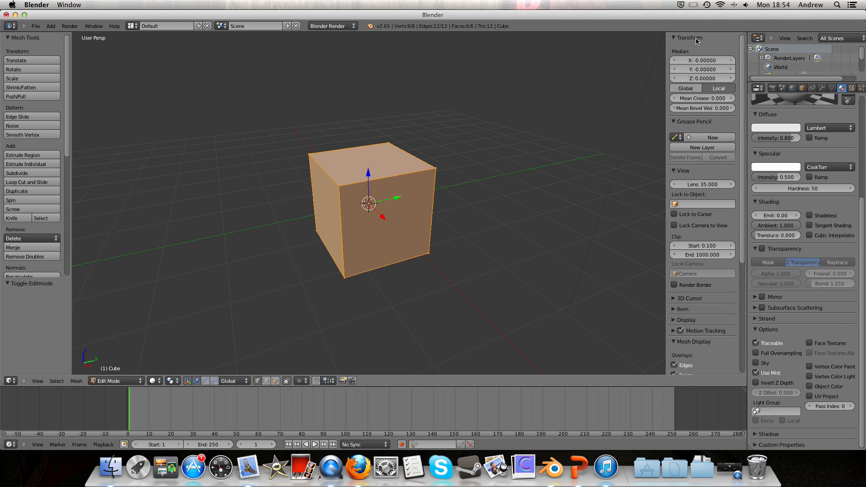
left_click(675, 37)
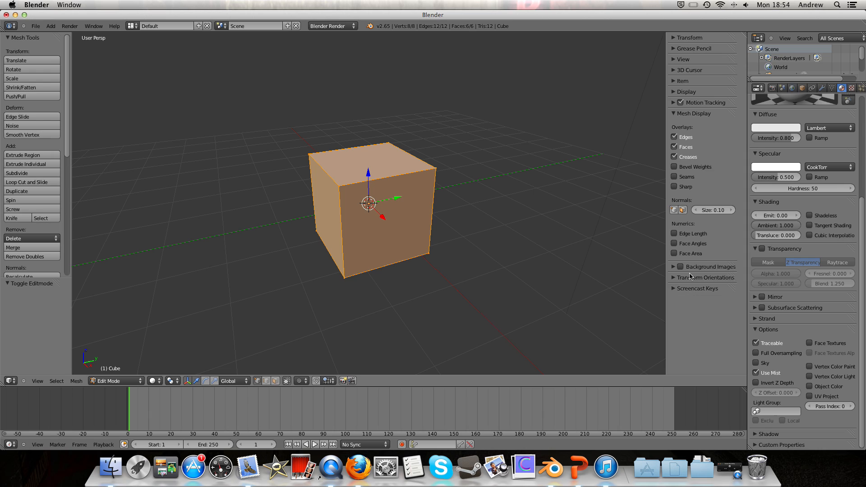
mouse_move(688, 203)
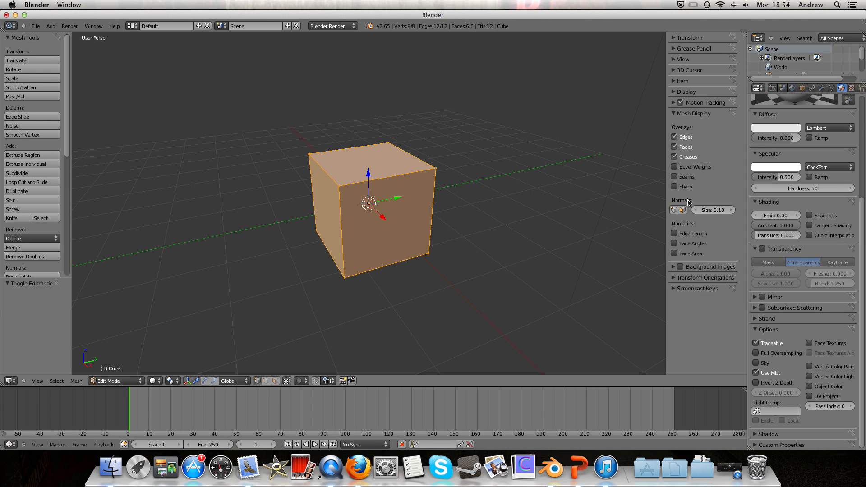
mouse_move(686, 203)
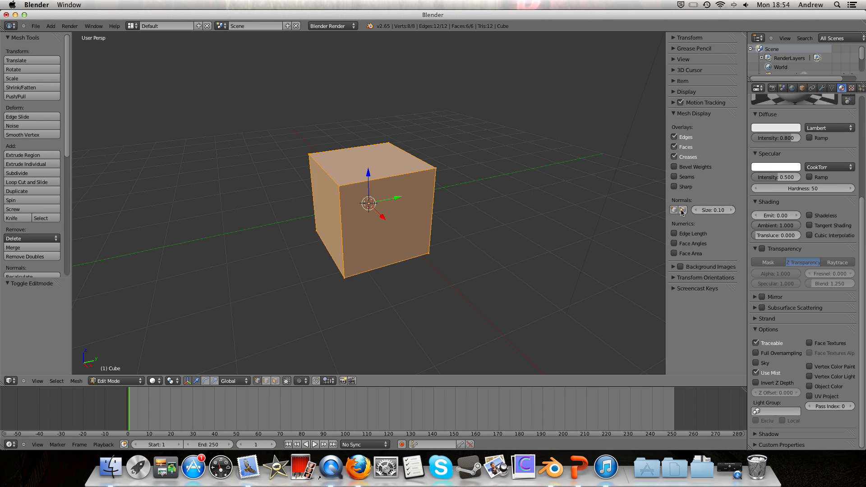
left_click(682, 209)
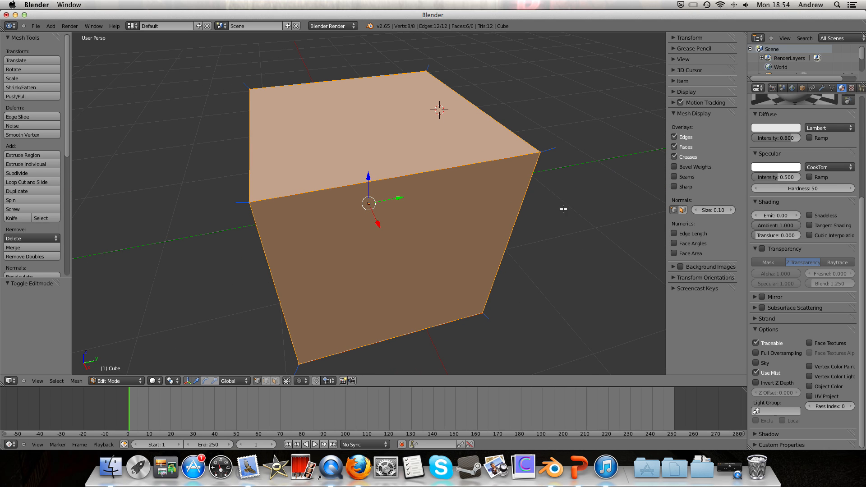
mouse_move(481, 168)
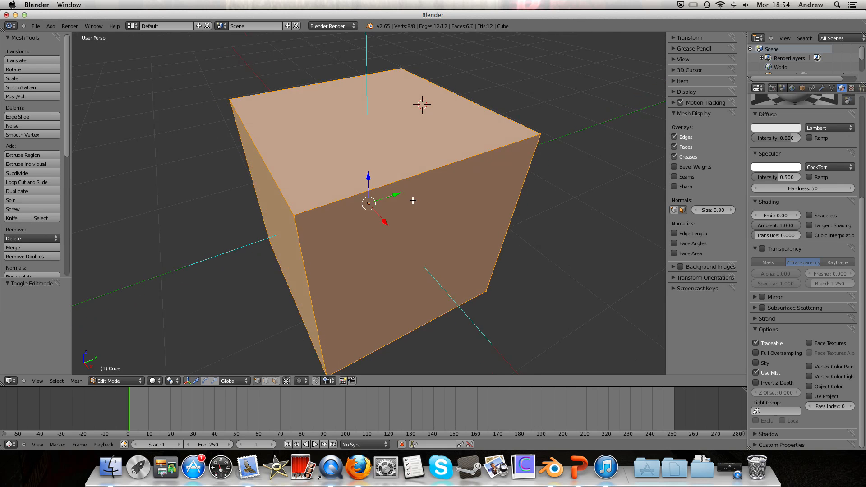
scroll("down", 3)
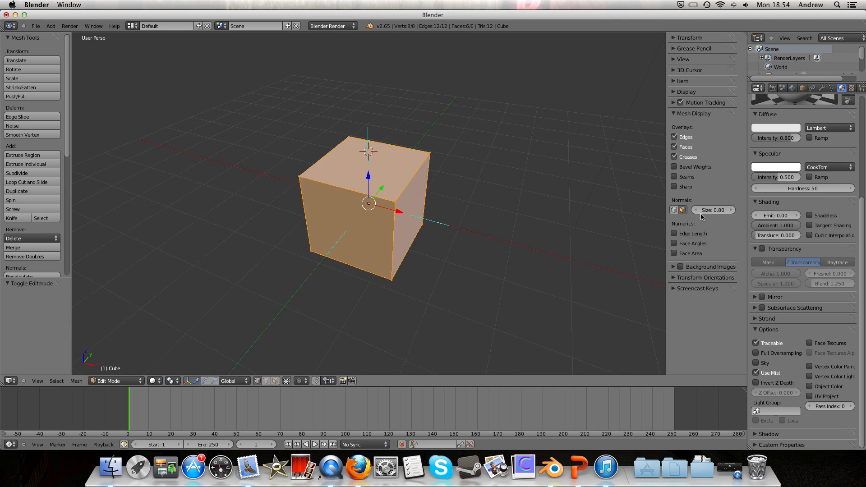
left_click_drag(387, 221, 368, 203)
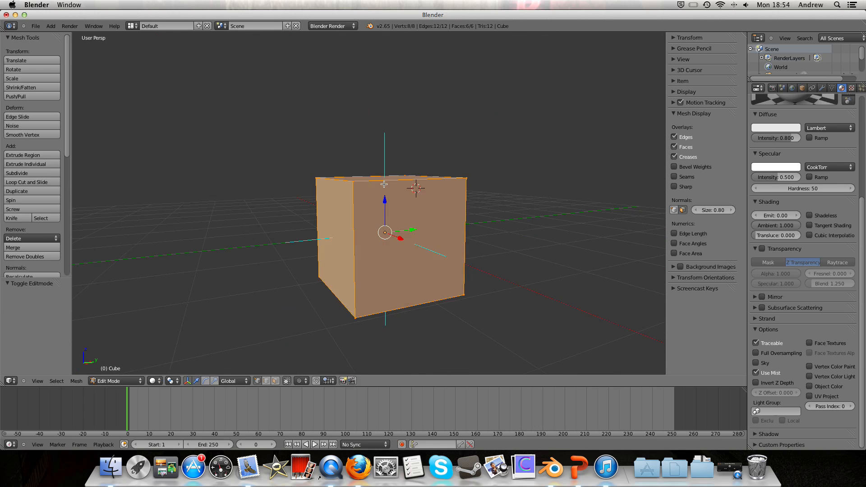
Step: Render a still image of the cube showing one black side, then return to the viewport
left_click(70, 26)
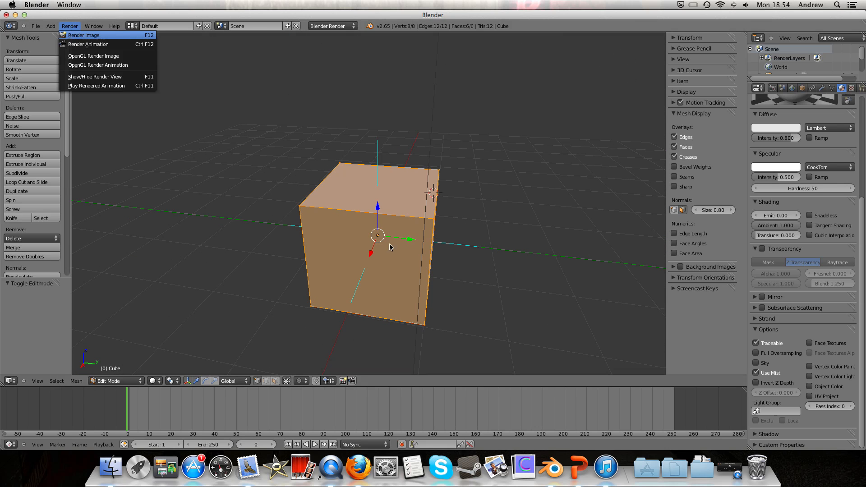
left_click(84, 35)
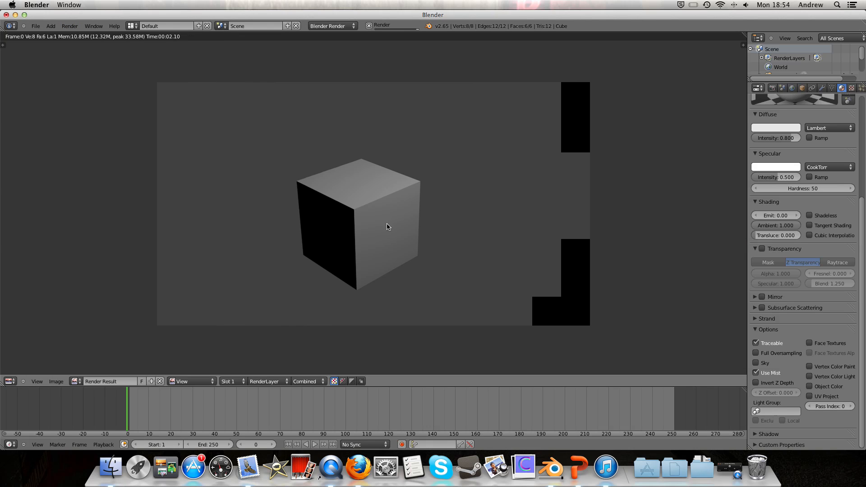
key("Tab")
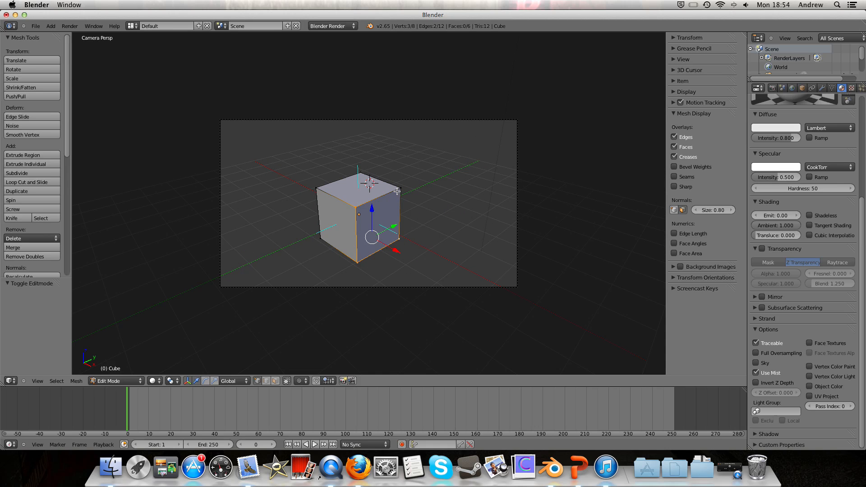
Step: Flip the normal of one selected side face and re-render to inspect the result
left_click(381, 221)
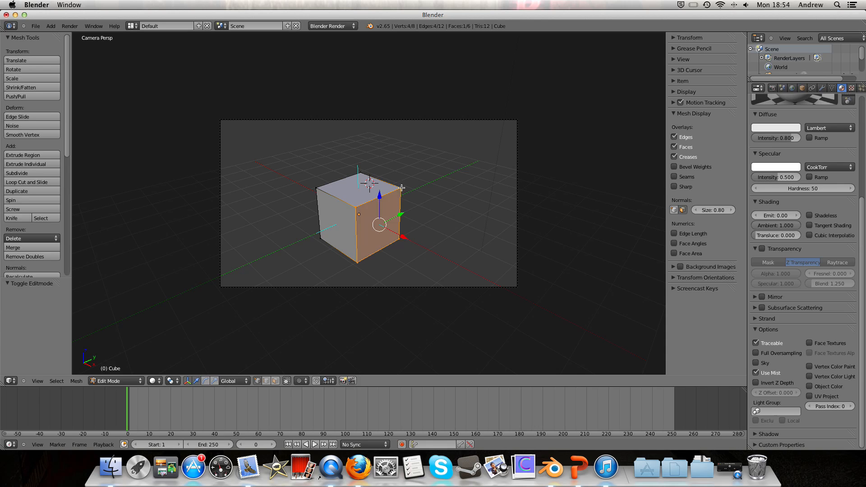
left_click(402, 188)
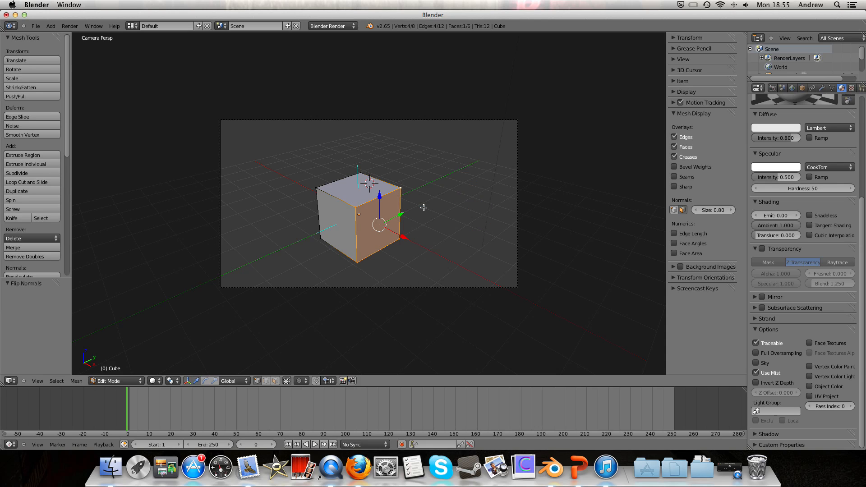
mouse_move(358, 201)
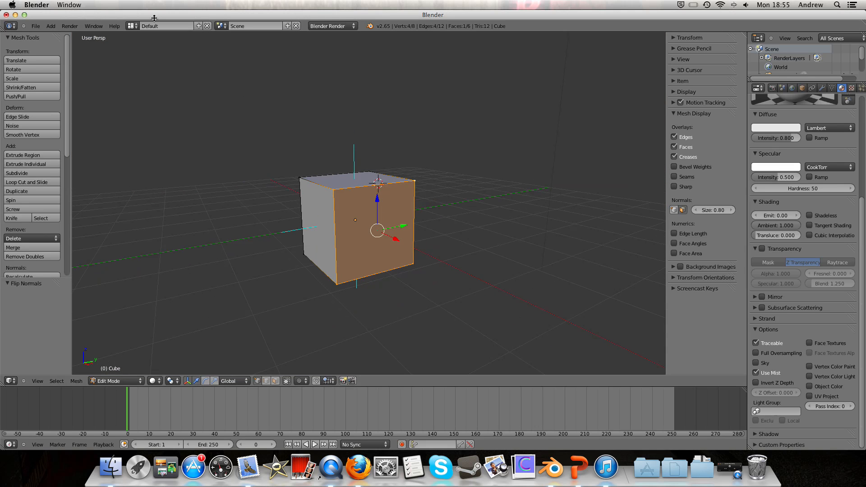
key("f12")
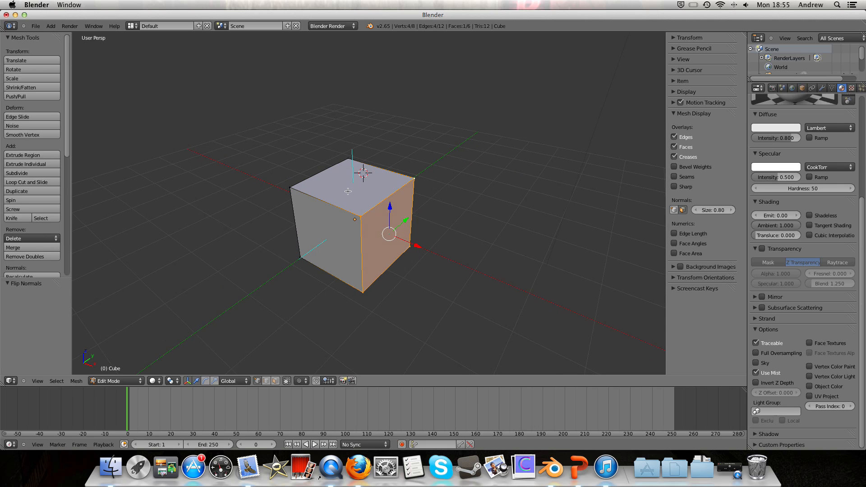
mouse_move(372, 130)
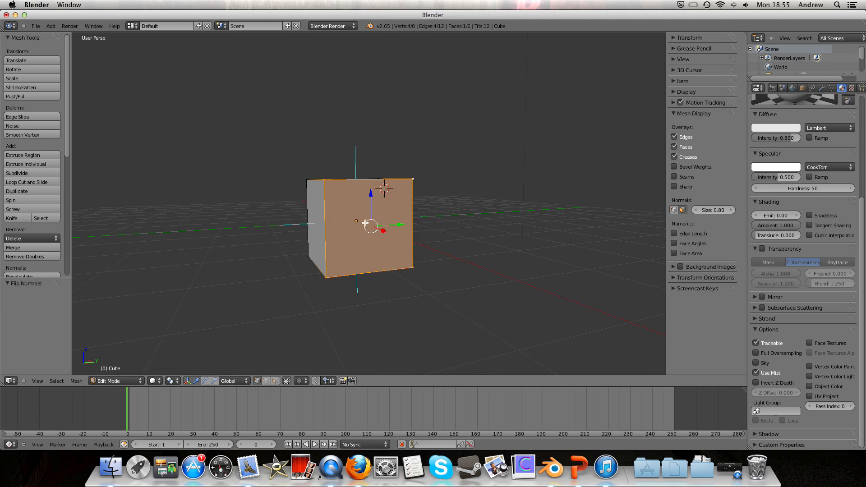
mouse_move(442, 298)
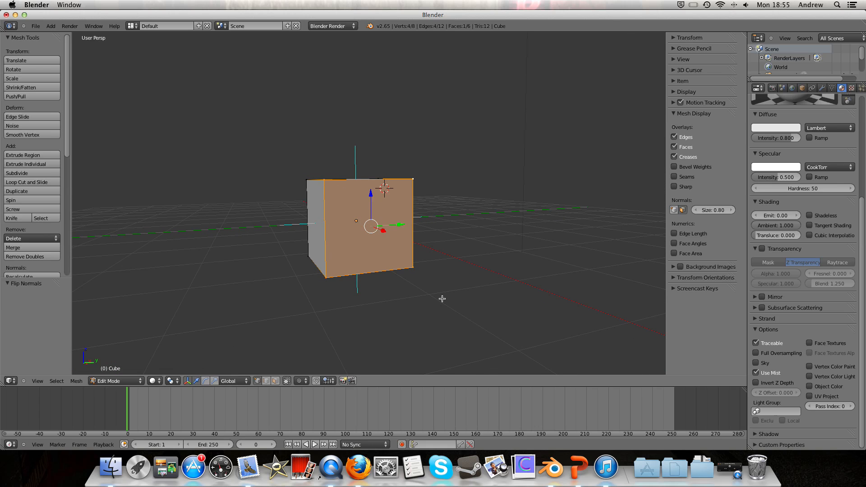
mouse_move(367, 224)
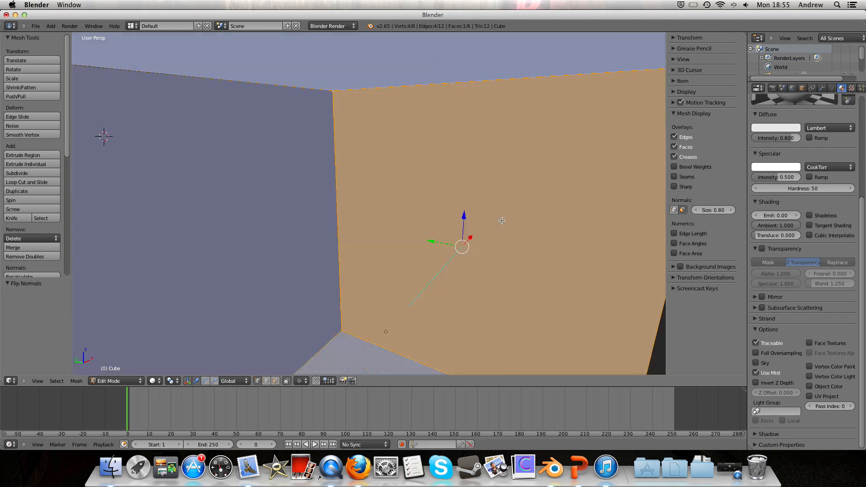
left_click_drag(497, 221, 469, 242)
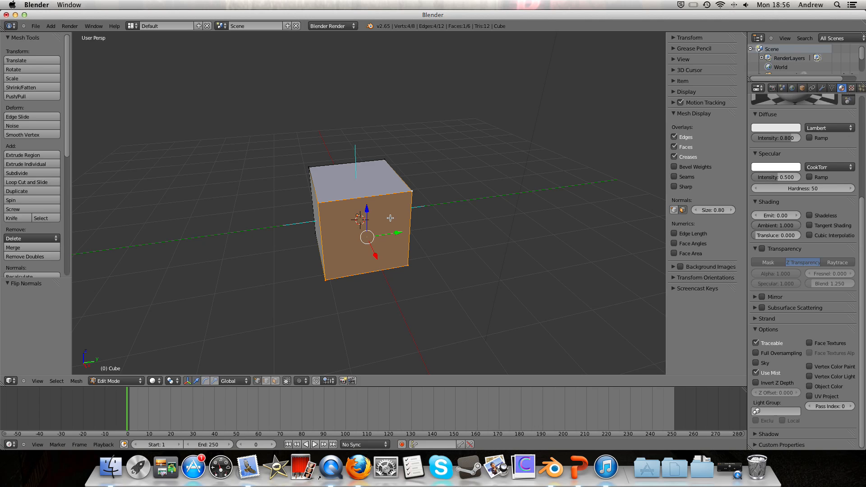
mouse_move(419, 166)
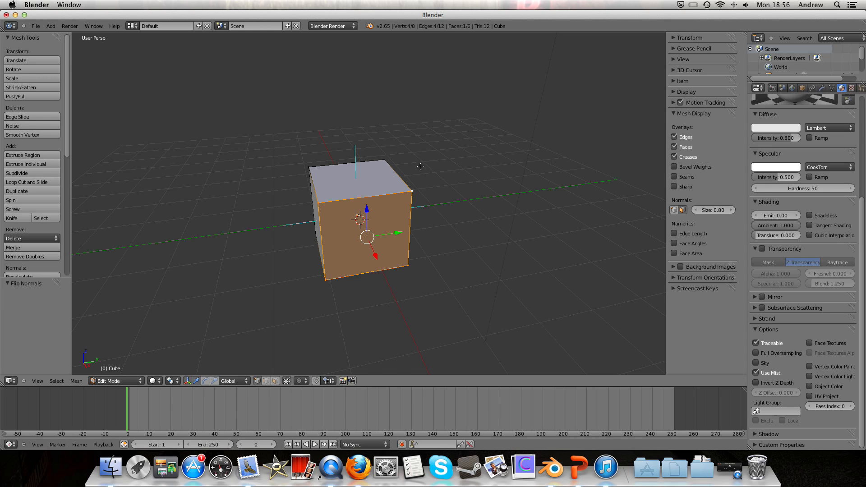
mouse_move(378, 163)
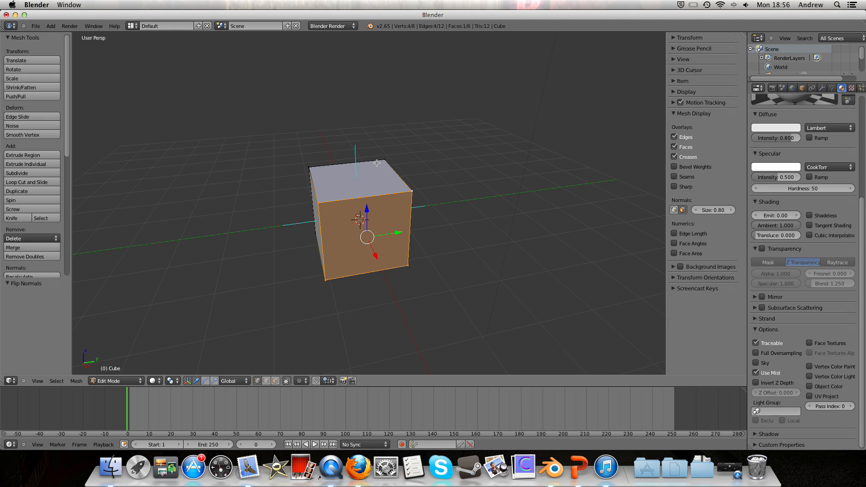
Step: Select all cube geometry and return to Object Mode
key("a")
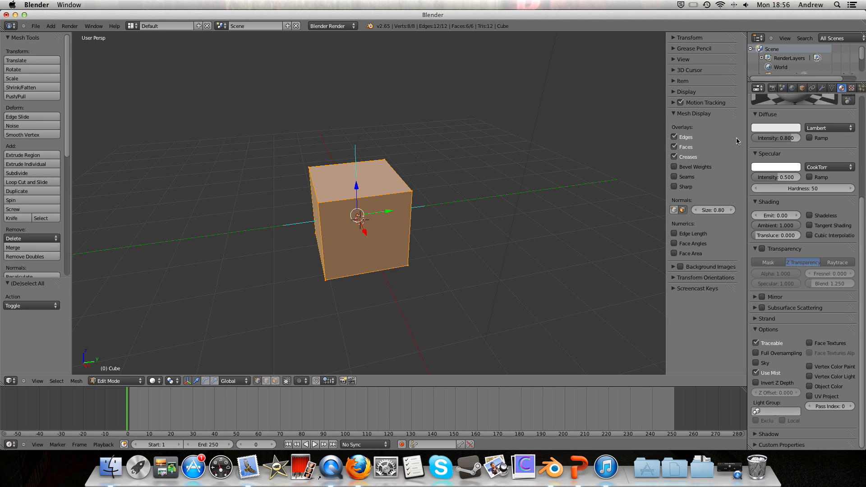
left_click(113, 380)
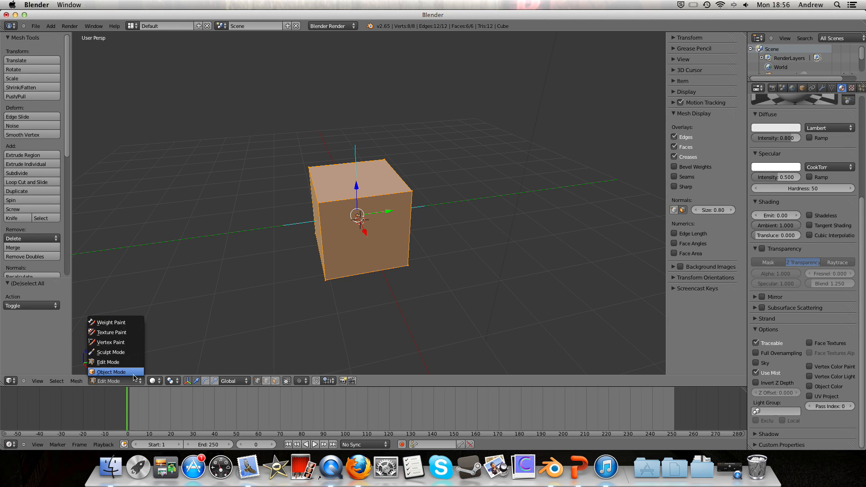
left_click(111, 372)
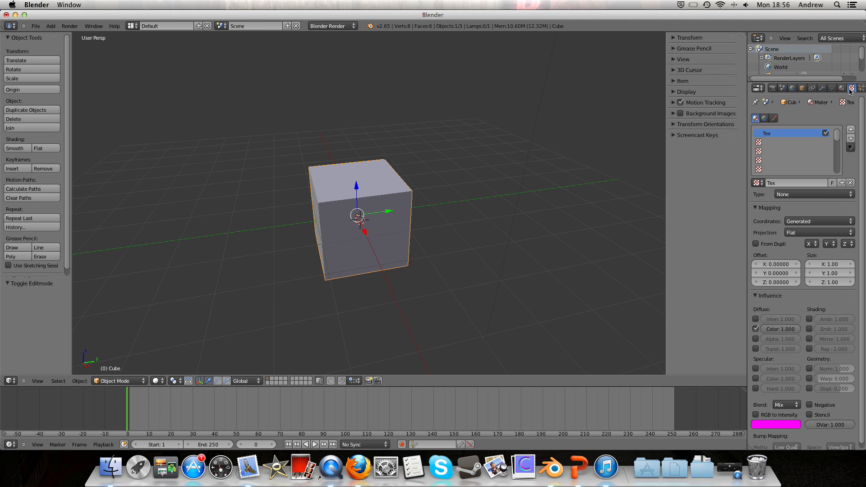
Step: Set the material texture type to Clouds and render the scene
left_click(813, 194)
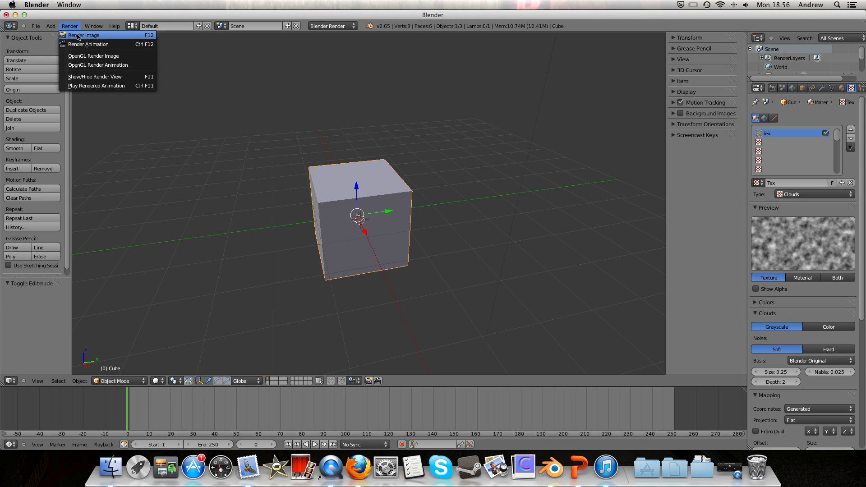
left_click(83, 35)
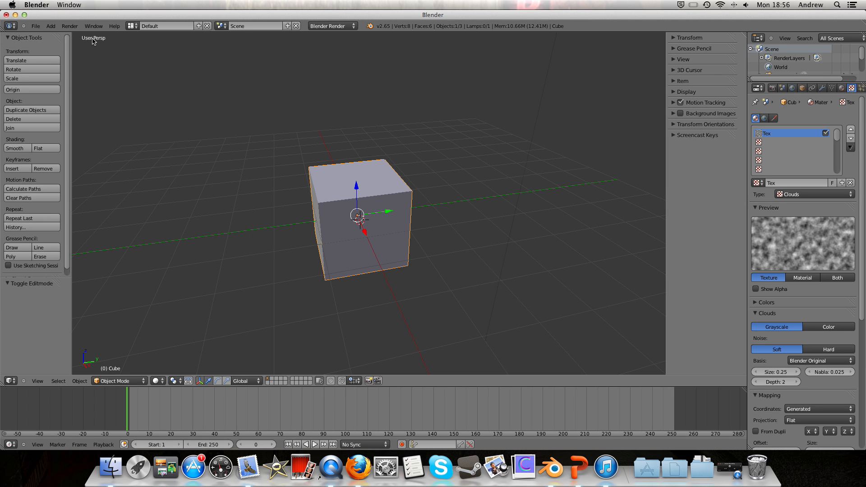
left_click(51, 26)
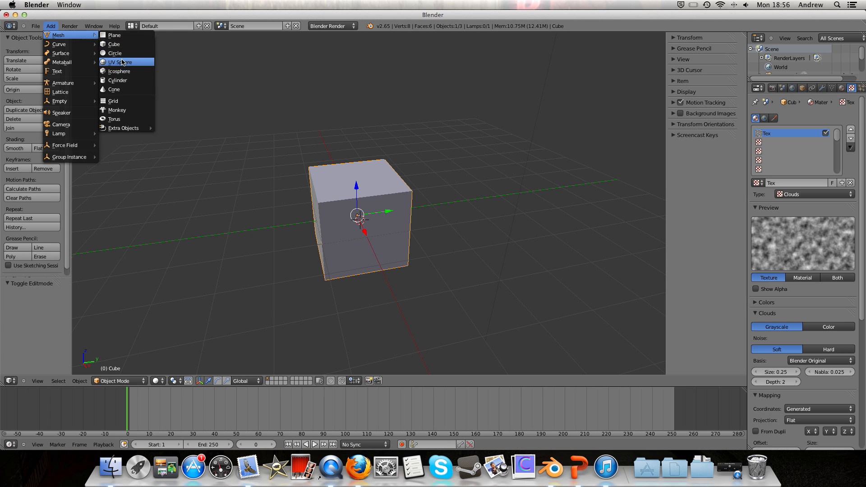
Step: Add a UV sphere and flip one face's normal in Edit Mode so it shows a dark patch
left_click(120, 62)
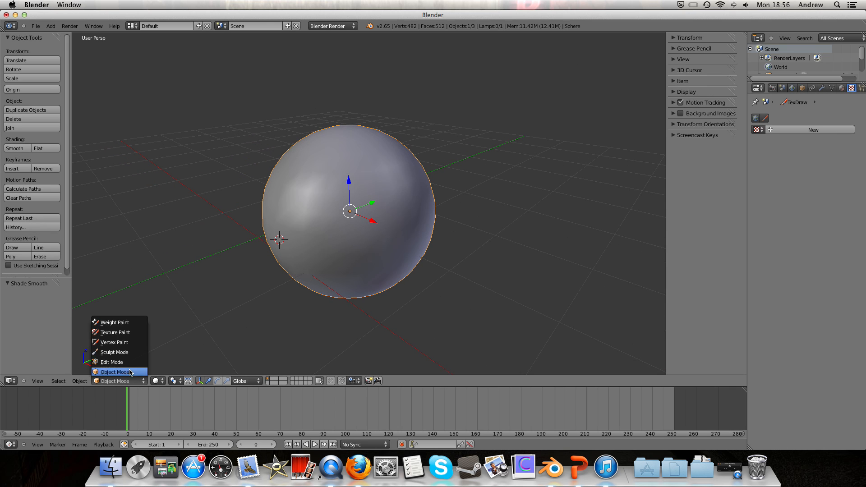
left_click(112, 362)
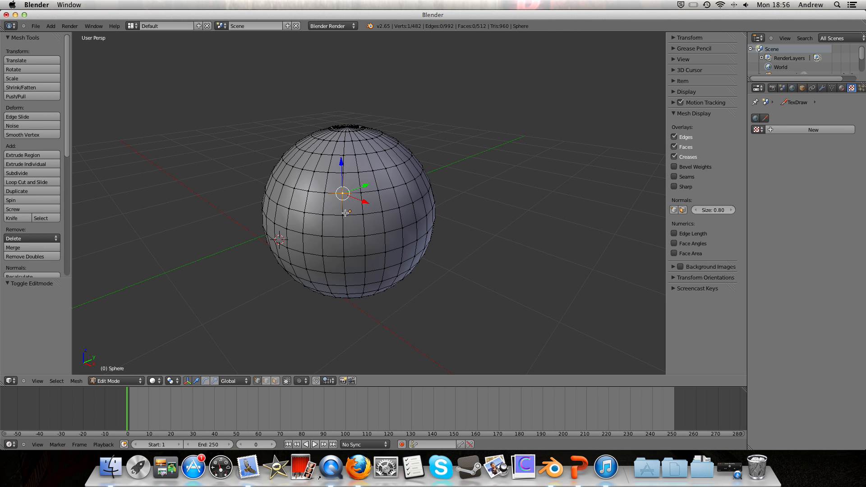
left_click(354, 205)
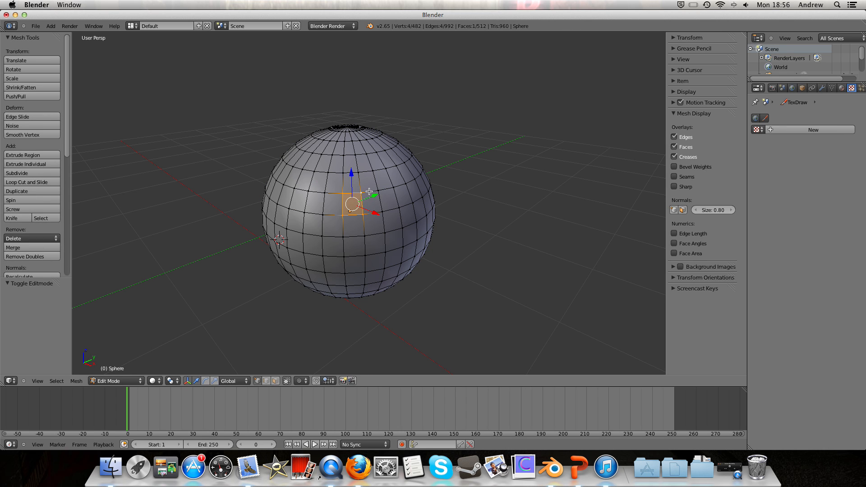
left_click(682, 210)
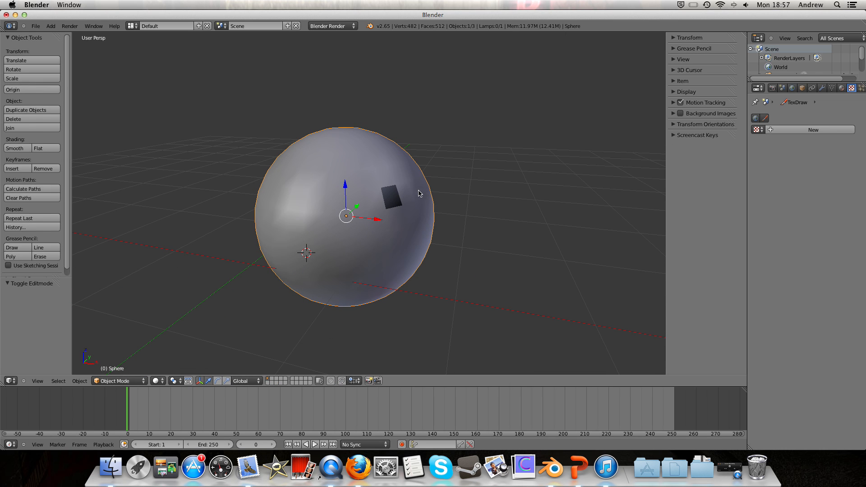
mouse_move(384, 181)
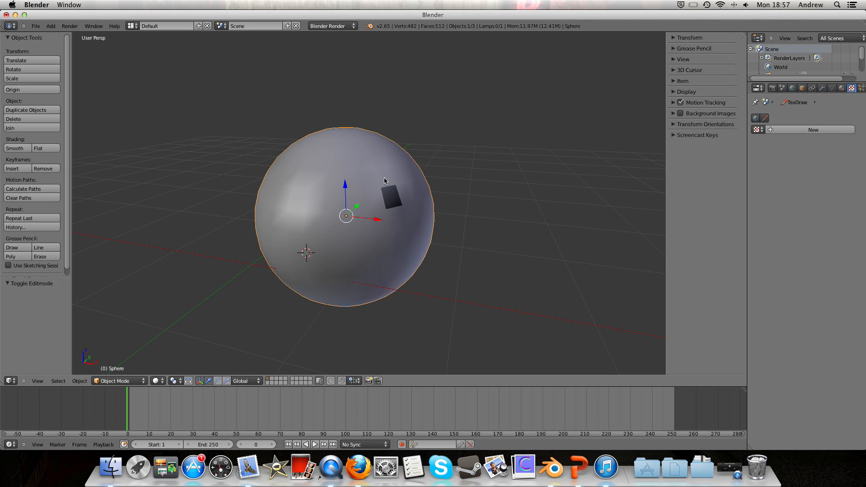
mouse_move(412, 129)
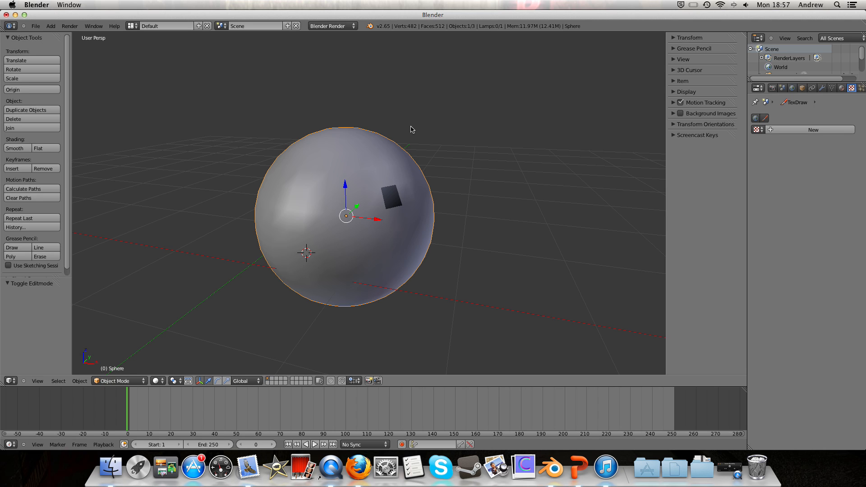
mouse_move(418, 195)
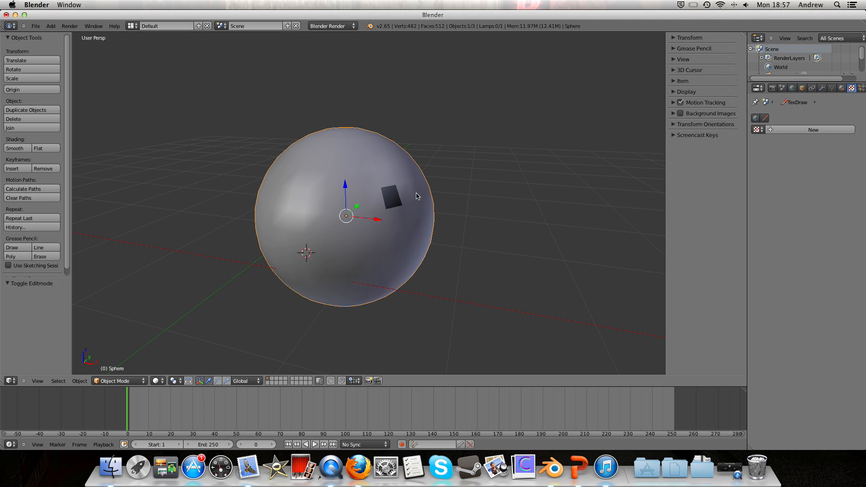
mouse_move(395, 161)
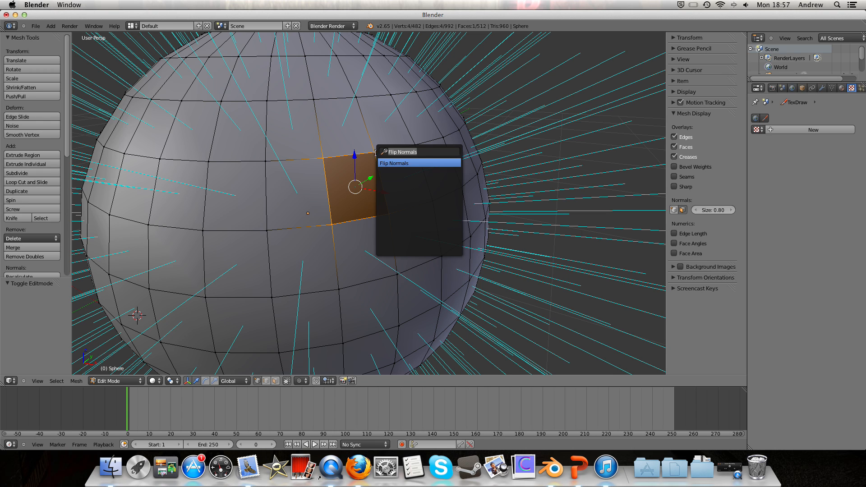
Step: Flip the dark face's normal back outward so the sphere shades evenly
left_click(395, 162)
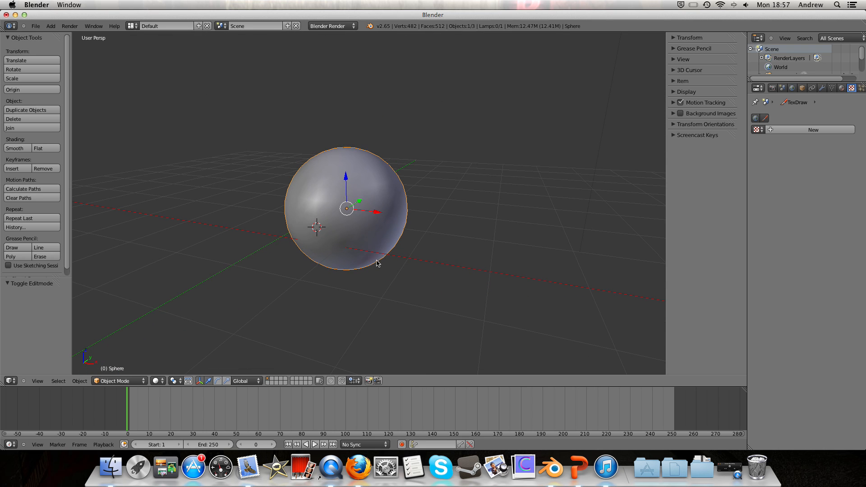
mouse_move(390, 189)
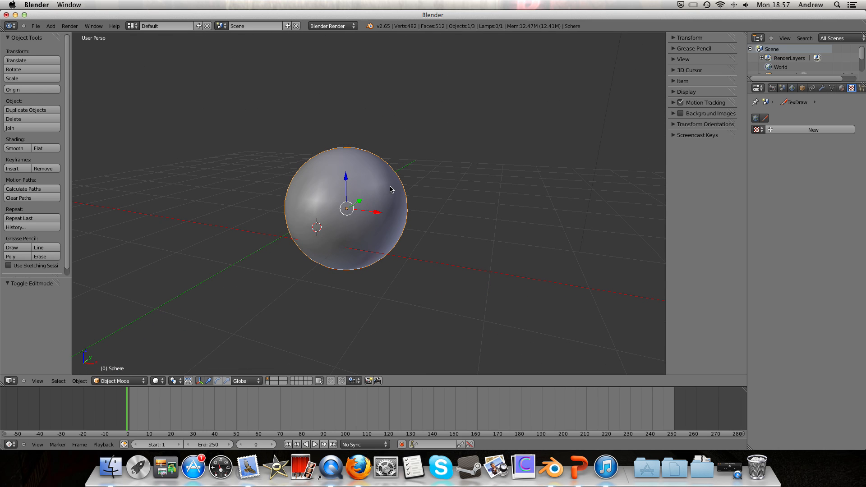
mouse_move(252, 114)
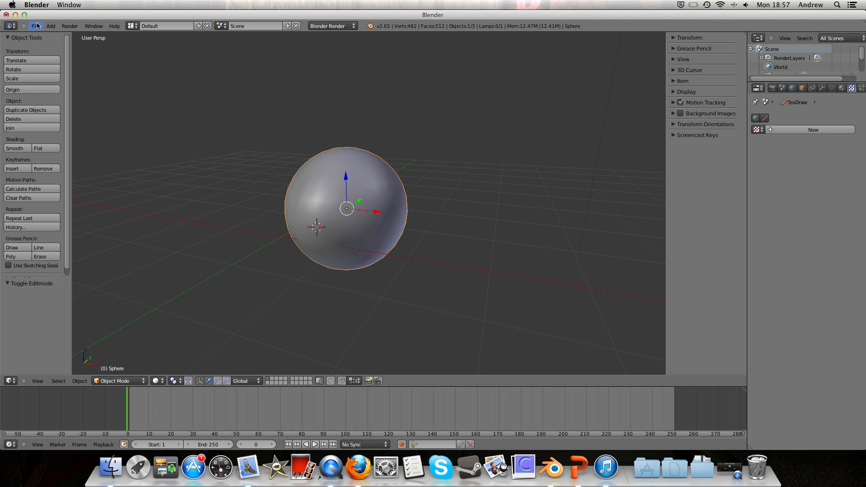
Step: Load SHIRT.blend and enter Edit Mode with face normals displayed
left_click(36, 26)
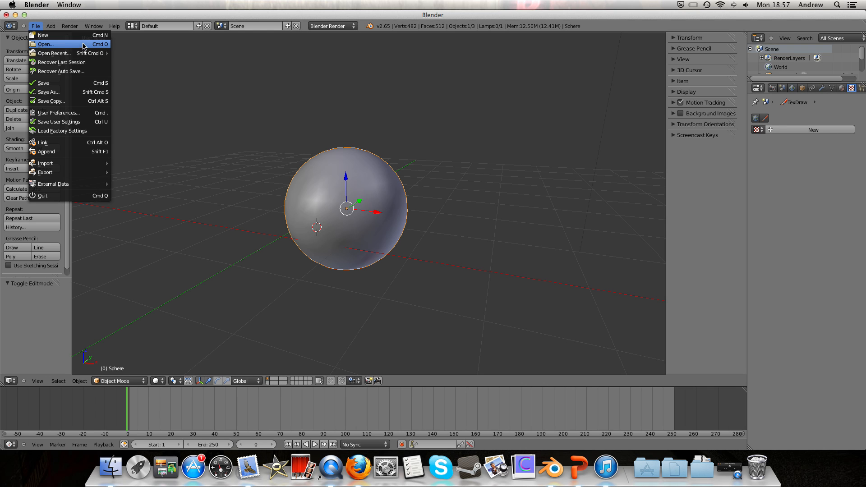
left_click(46, 44)
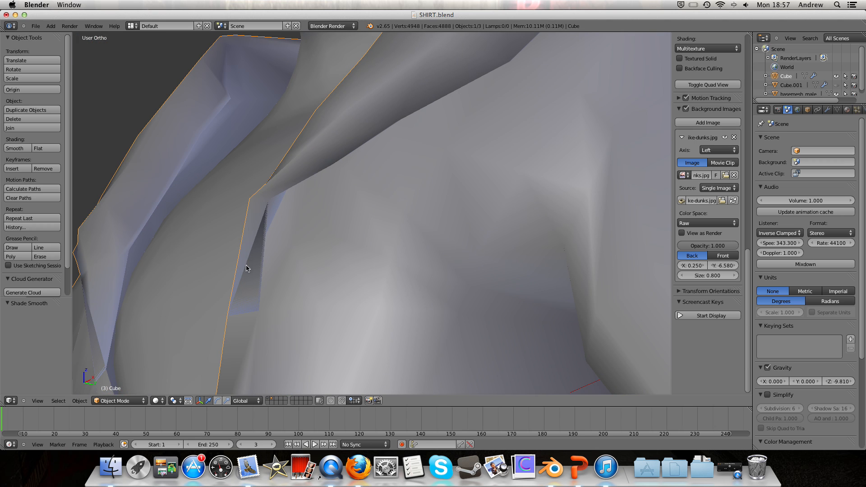
key("Tab")
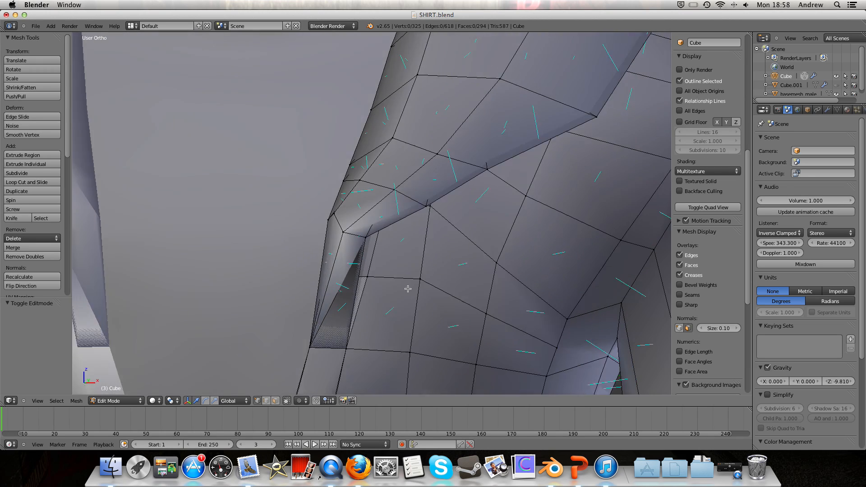
Step: Select the dark collar faces, flip their normals and check the shading in Object Mode
left_click_drag(408, 289, 470, 266)
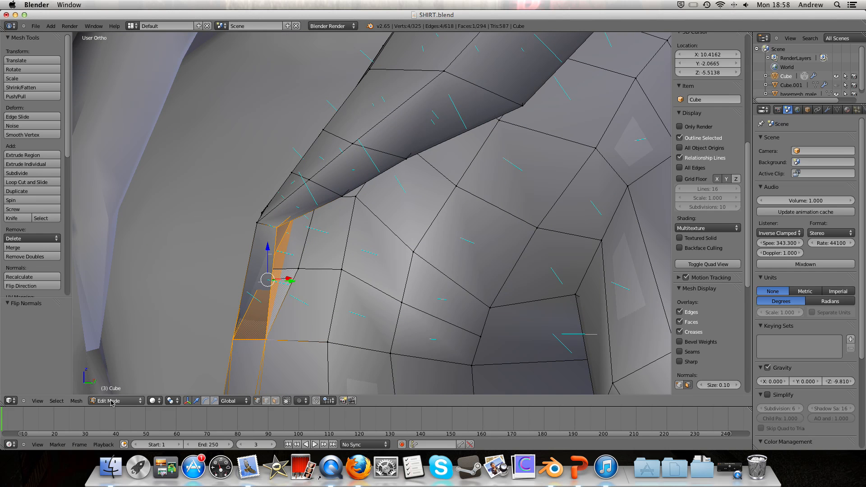
left_click(113, 401)
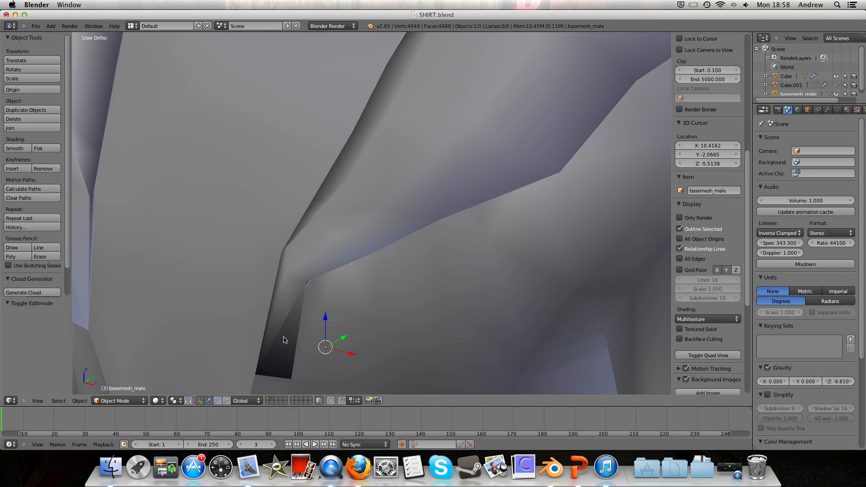
left_click(117, 401)
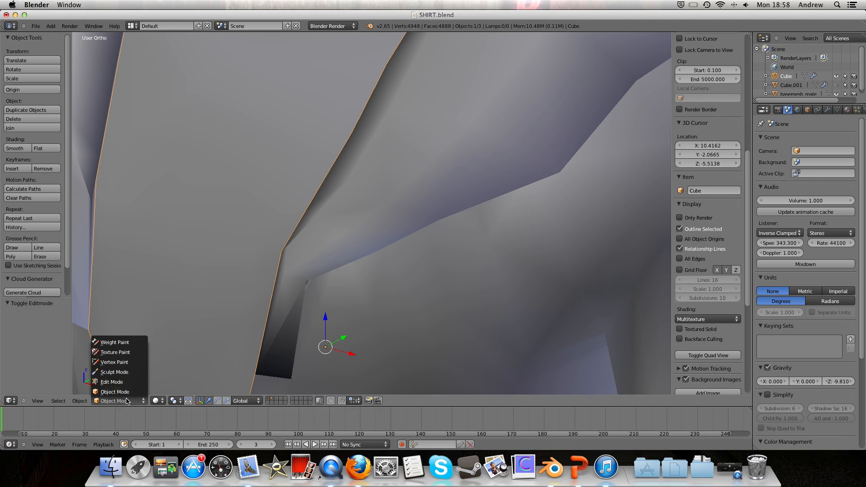
left_click(112, 381)
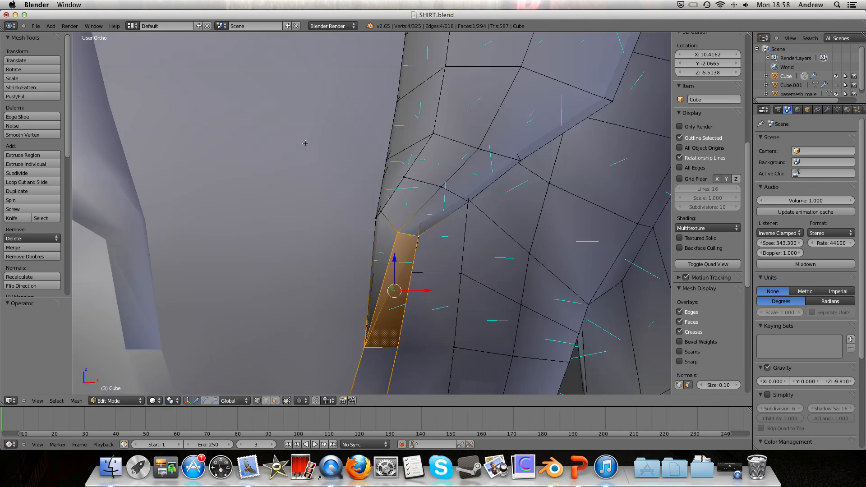
key("Tab")
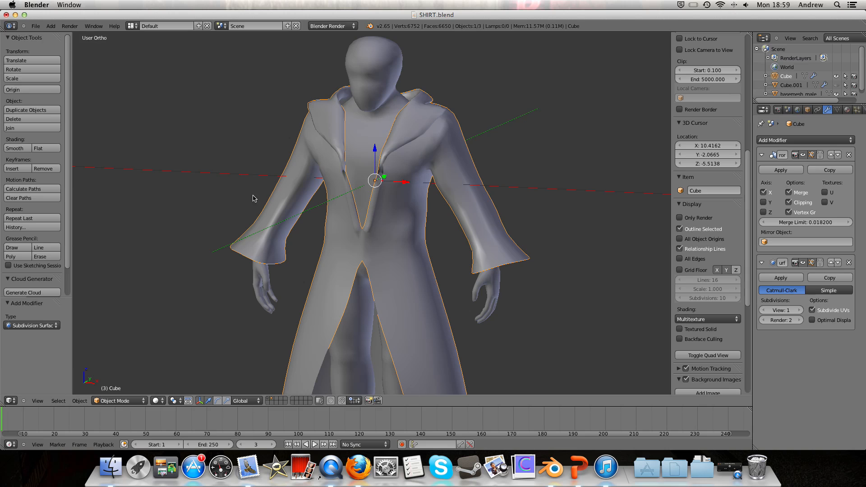
mouse_move(451, 159)
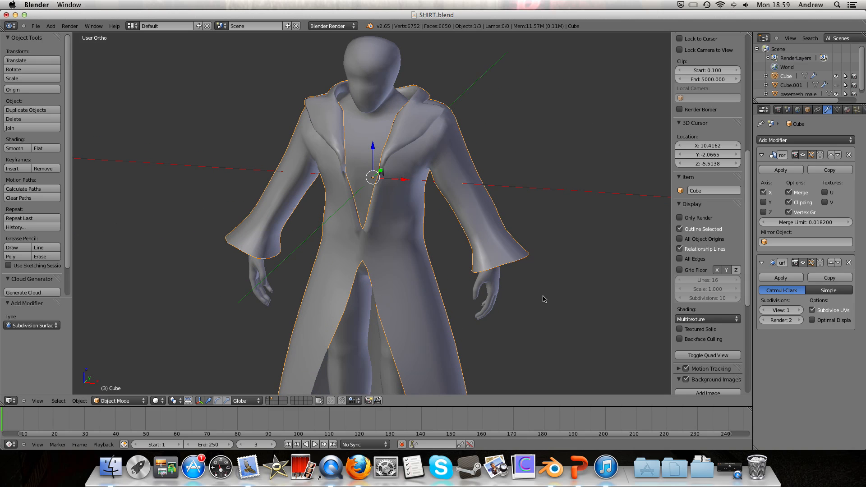
mouse_move(506, 240)
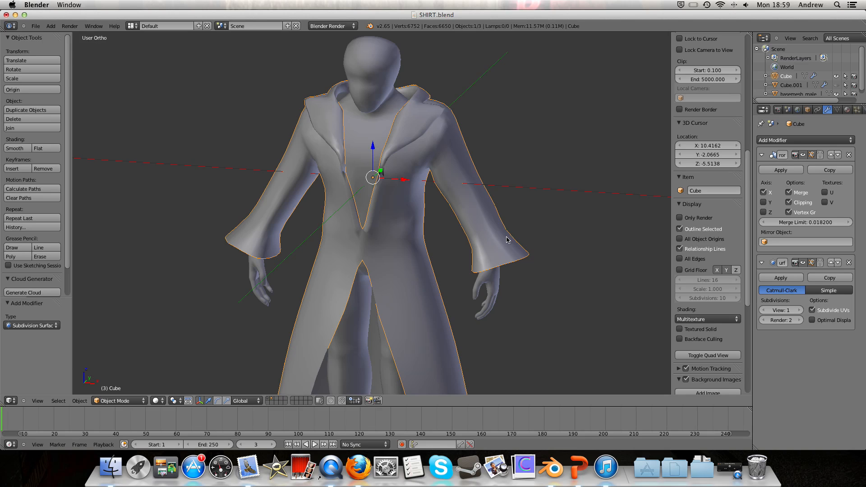
mouse_move(439, 224)
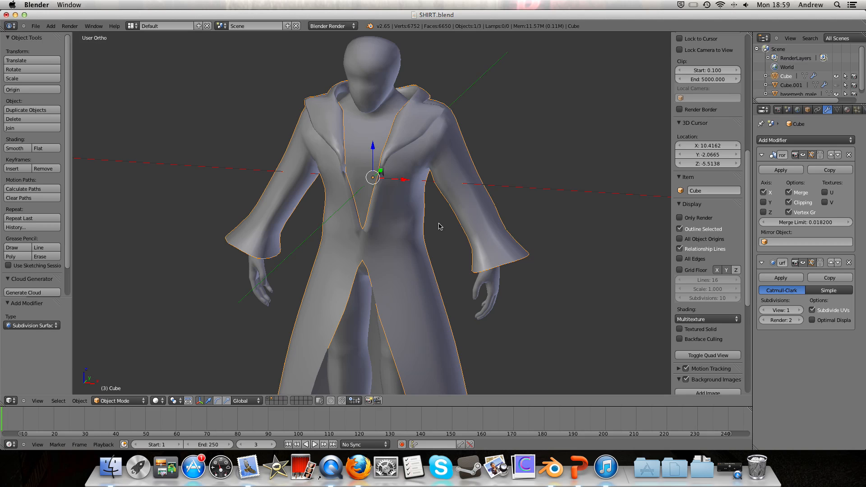
mouse_move(424, 227)
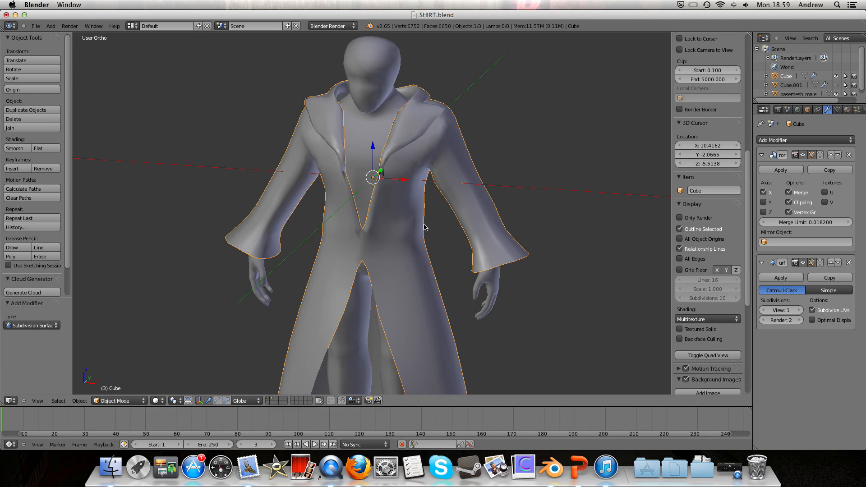
mouse_move(452, 218)
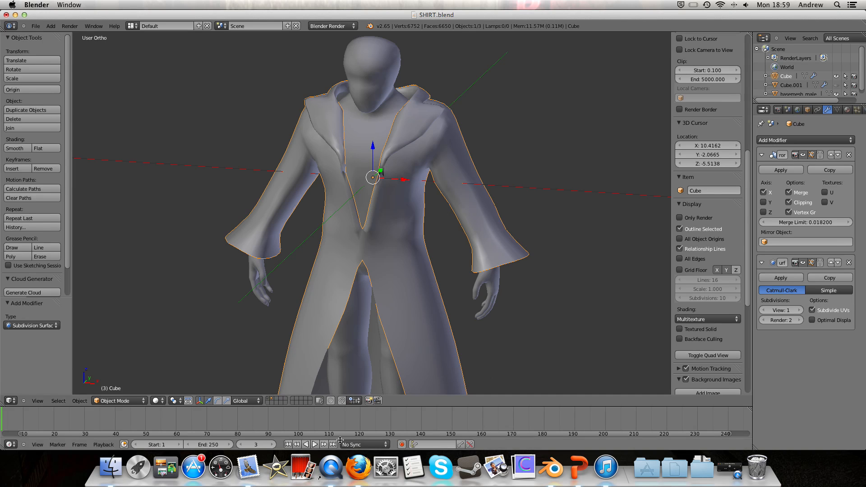
mouse_move(586, 115)
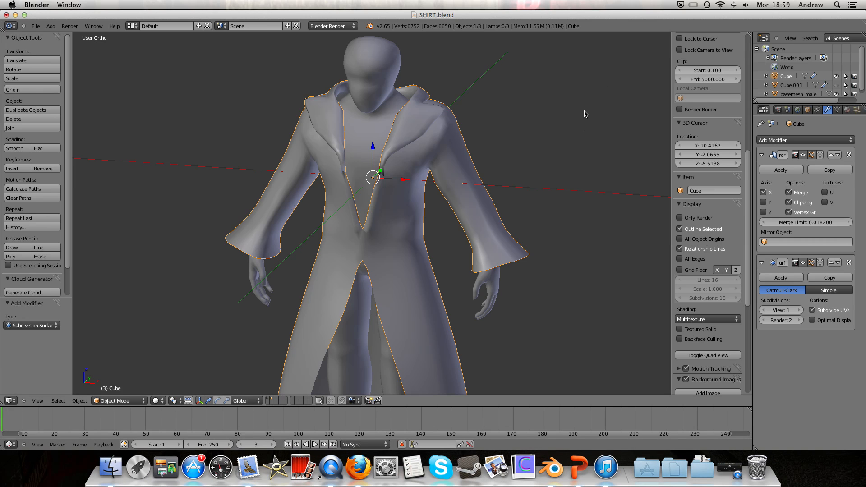